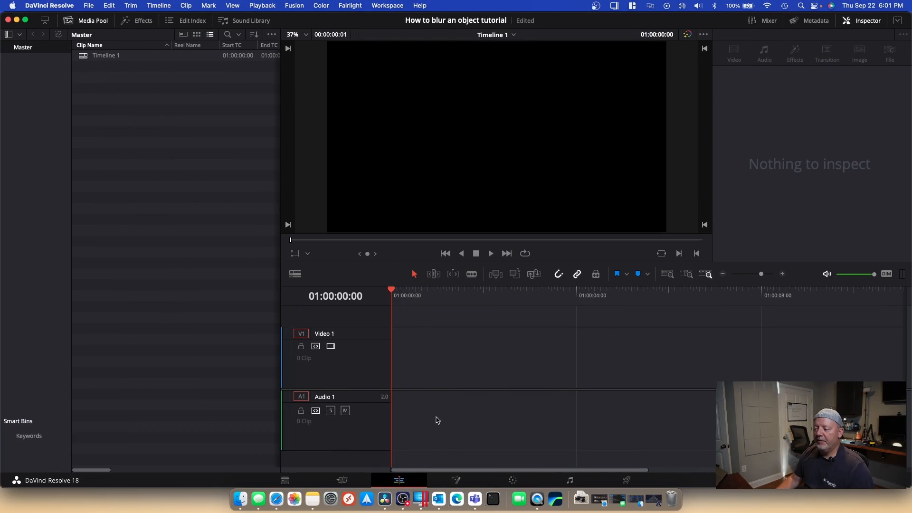
mouse_move(486, 390)
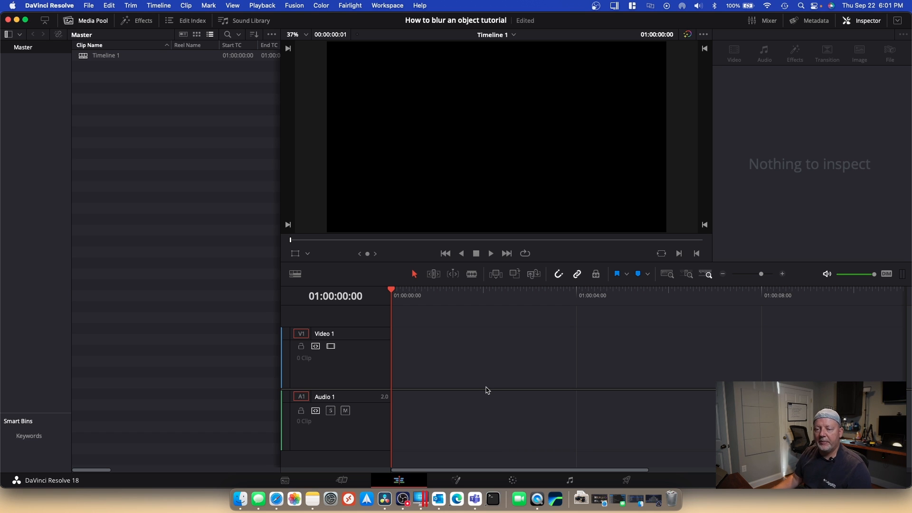
mouse_move(191, 199)
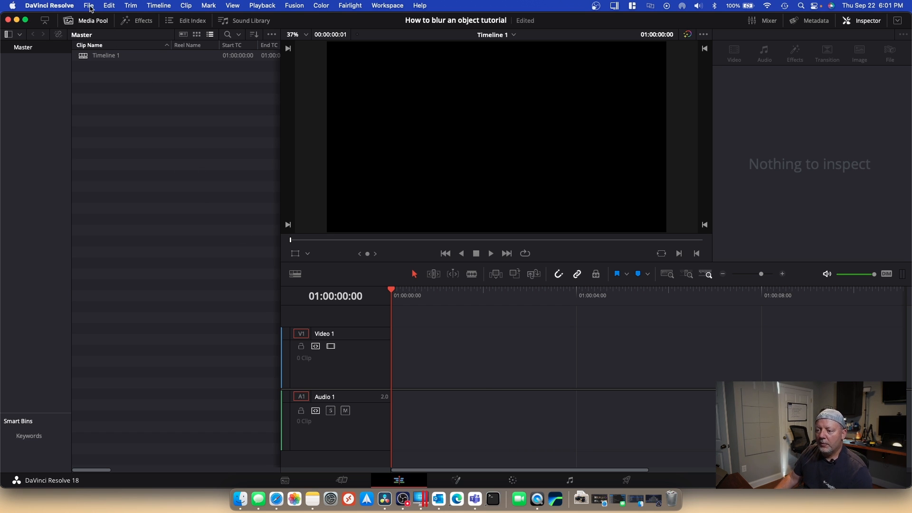
Import waterbottle.mp4 into the media pool through File > Import > Media.
click(90, 6)
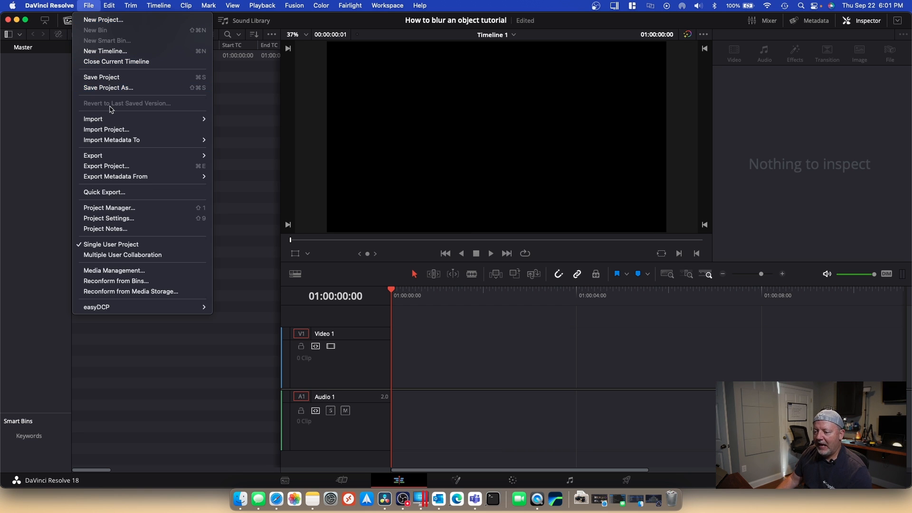
click(247, 132)
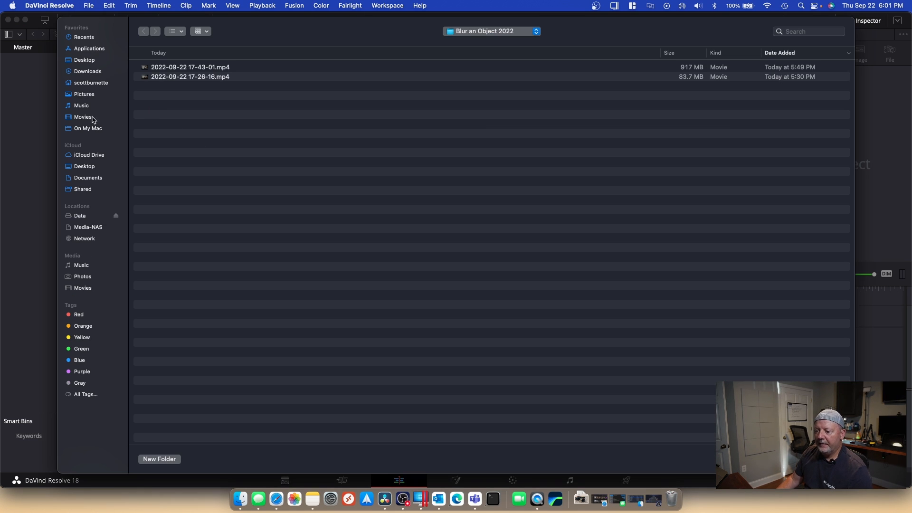
click(81, 116)
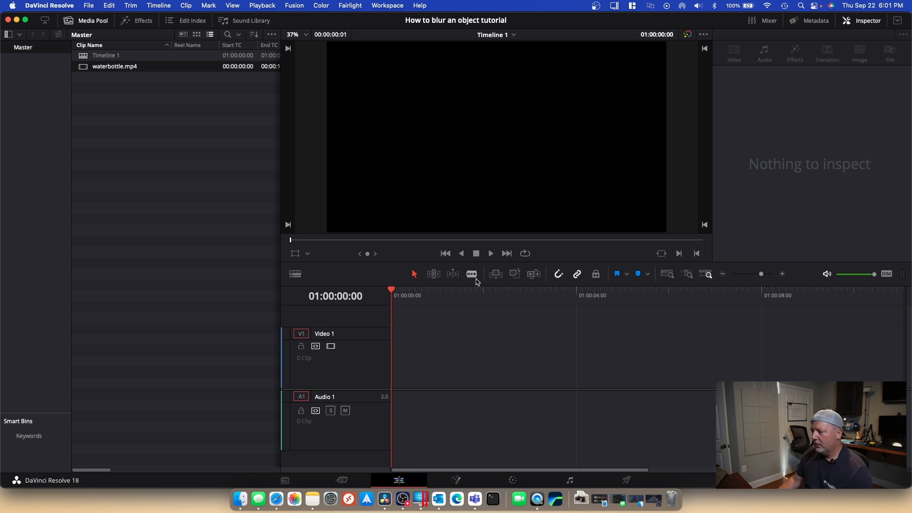
mouse_move(122, 105)
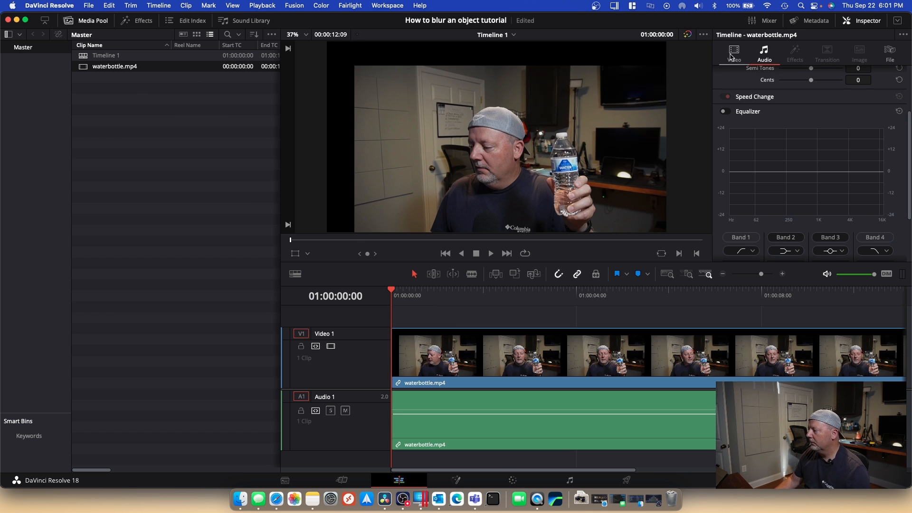
Show the clip's Video properties and park the playhead at 01:00:03:00 where the bottle is held up.
click(733, 53)
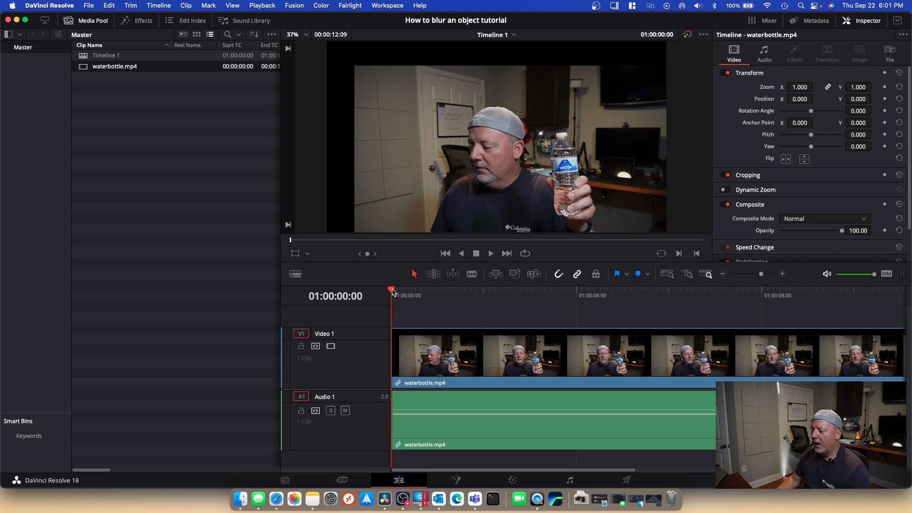
click(616, 290)
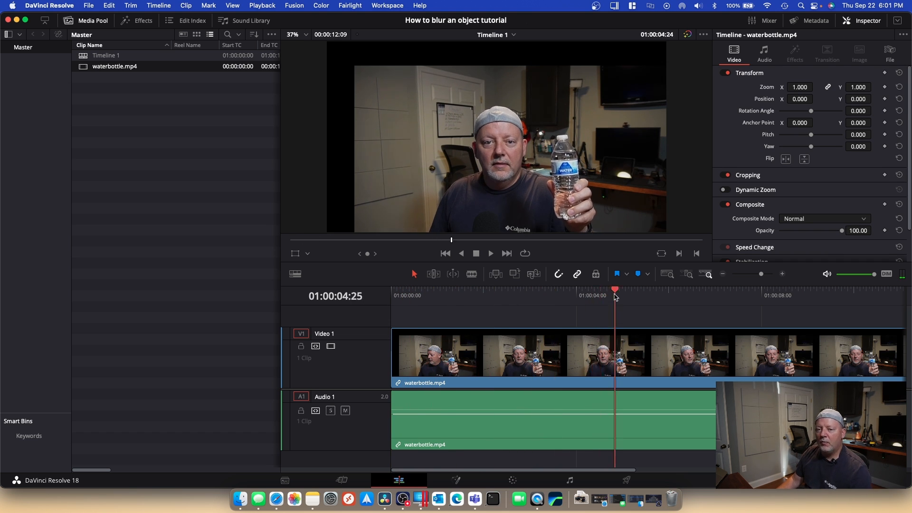
click(709, 289)
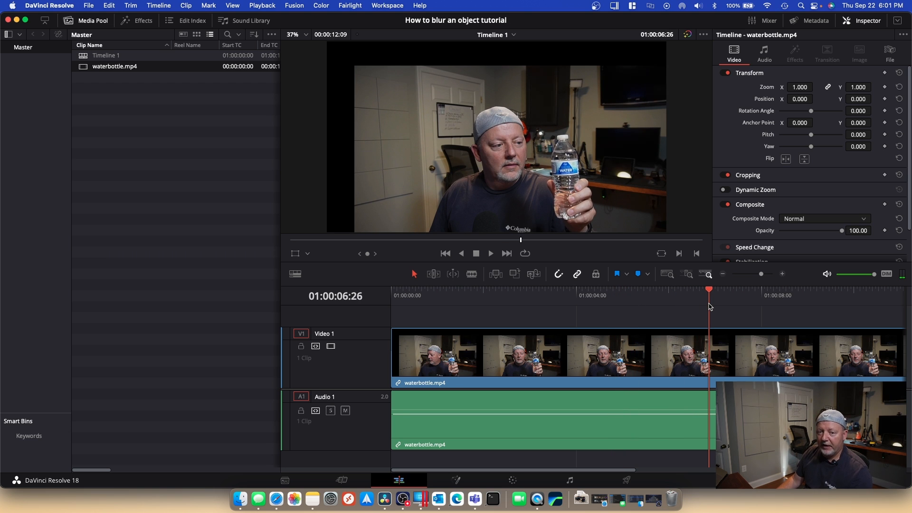
click(792, 295)
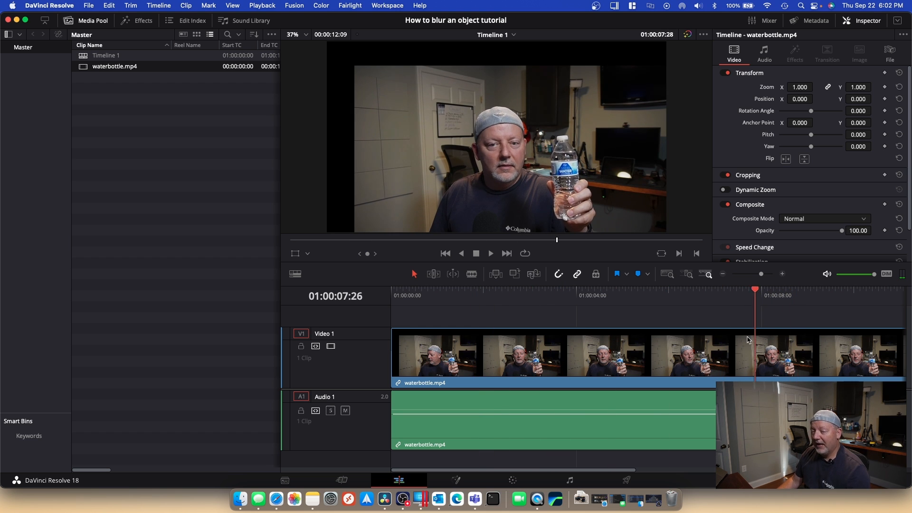
click(529, 295)
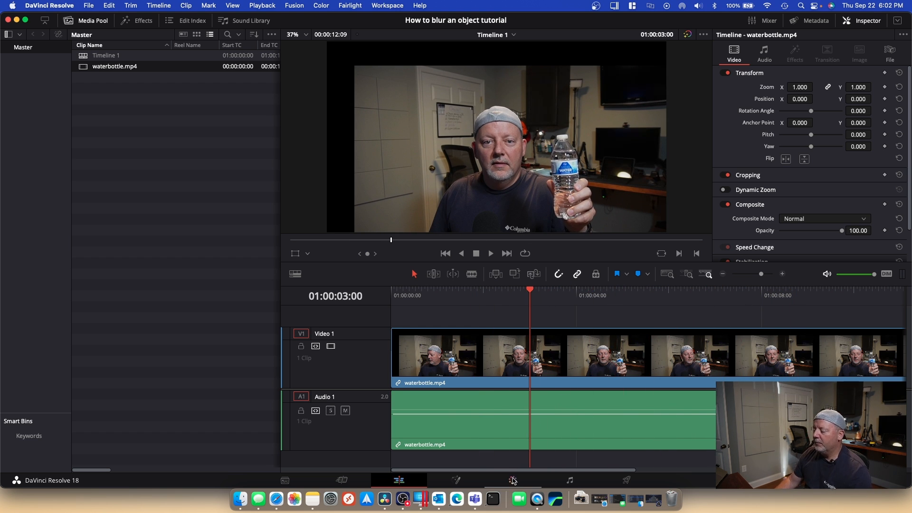
Switch to the Color page for the waterbottle clip.
click(512, 480)
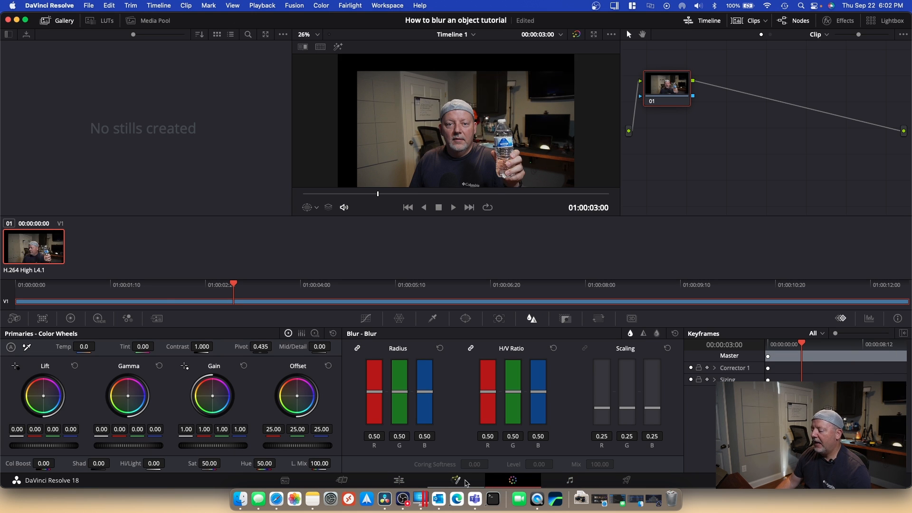
mouse_move(521, 482)
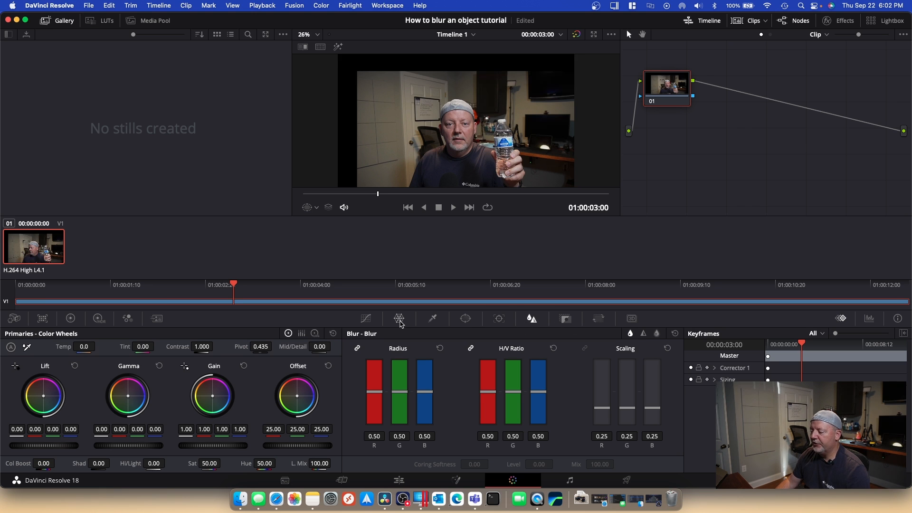
mouse_move(465, 319)
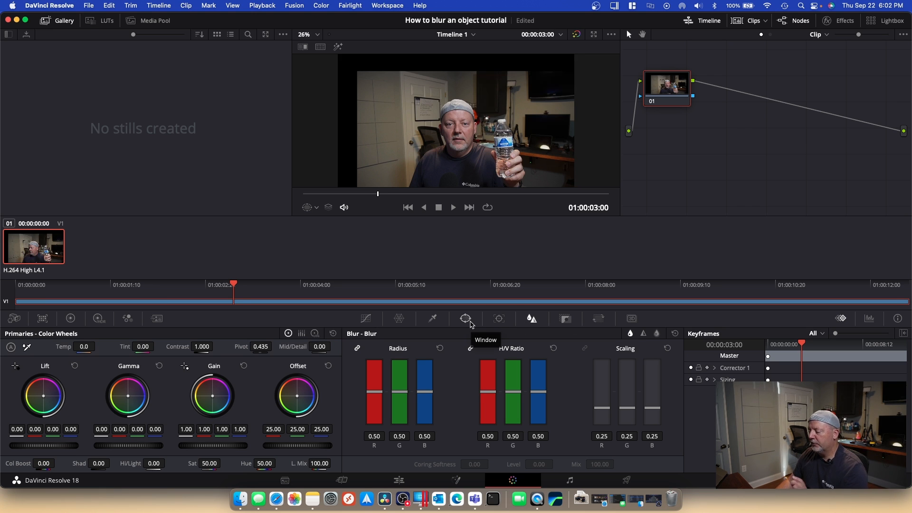
mouse_move(466, 322)
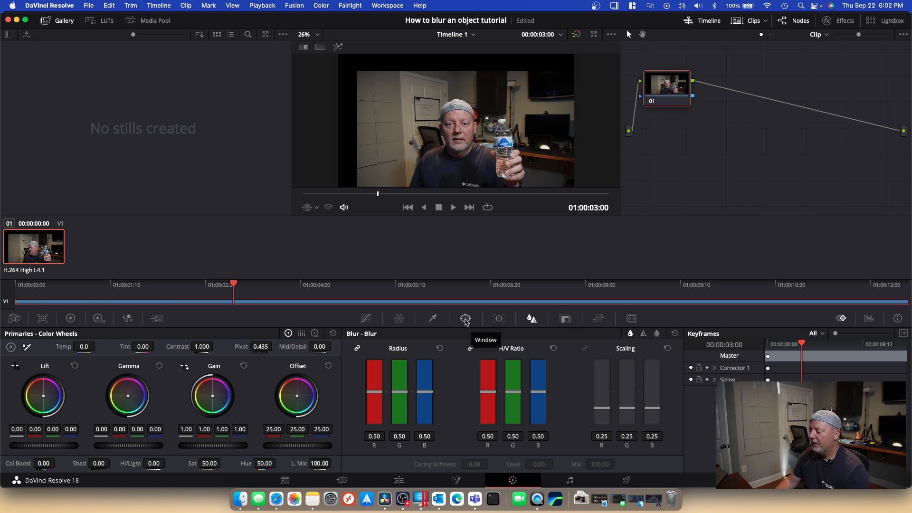
Bring up the Window palette's power window shapes for the node.
click(465, 318)
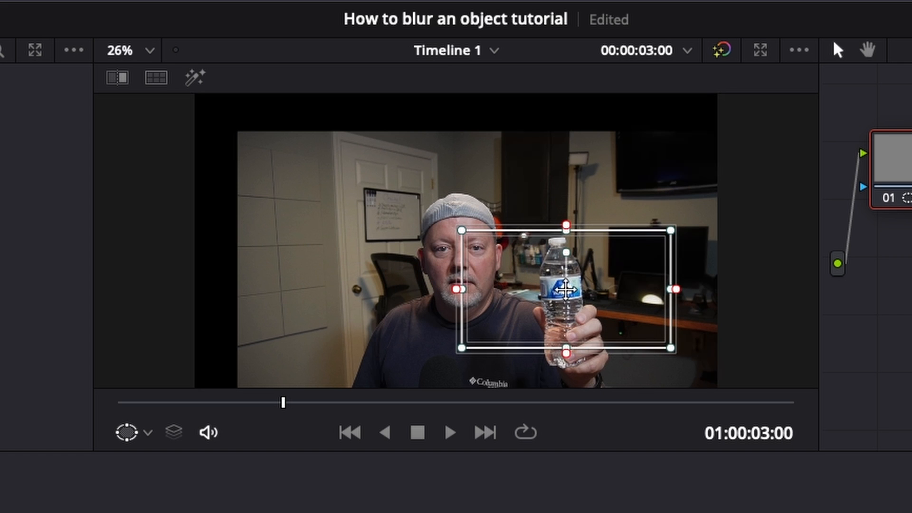
mouse_move(677, 238)
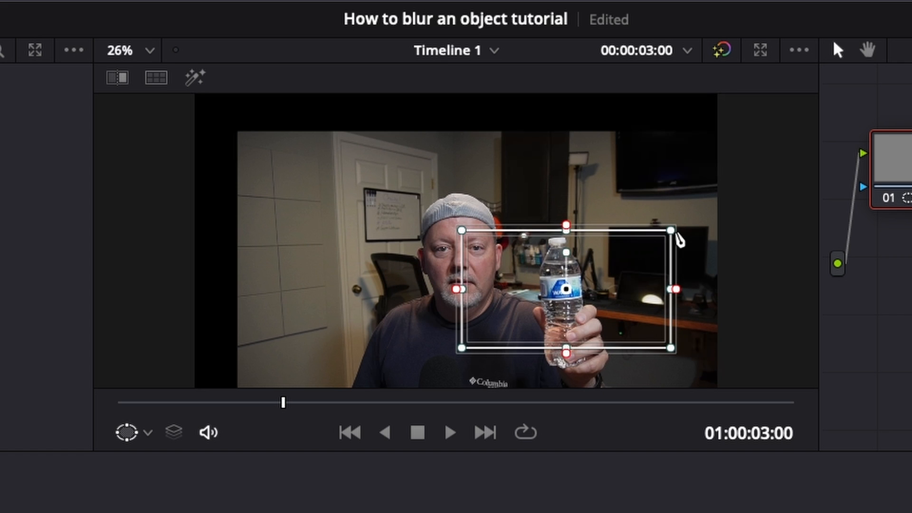
mouse_move(674, 236)
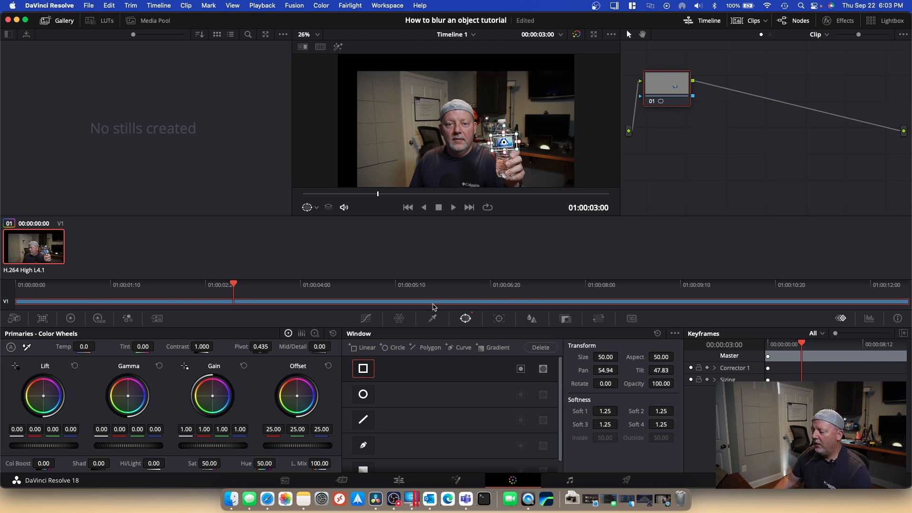
mouse_move(528, 324)
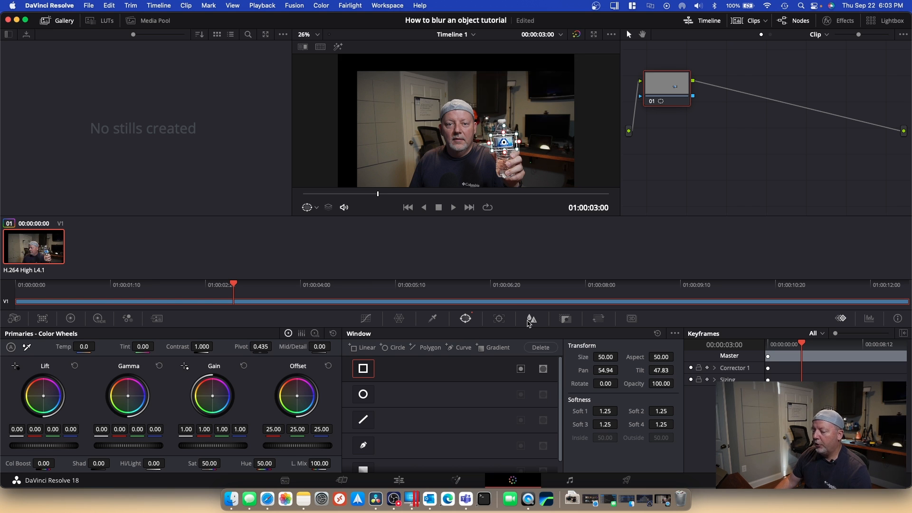
Show the Blur palette for the node holding the bottle window.
click(531, 319)
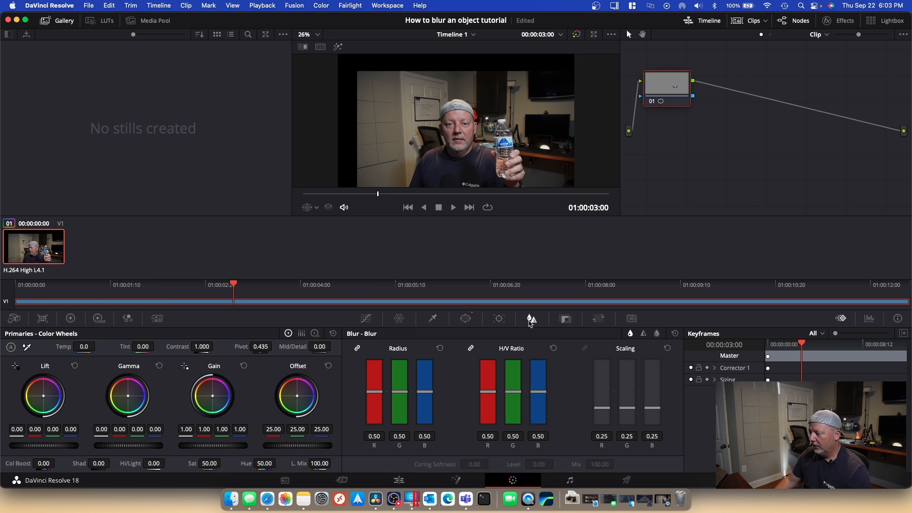
mouse_move(405, 350)
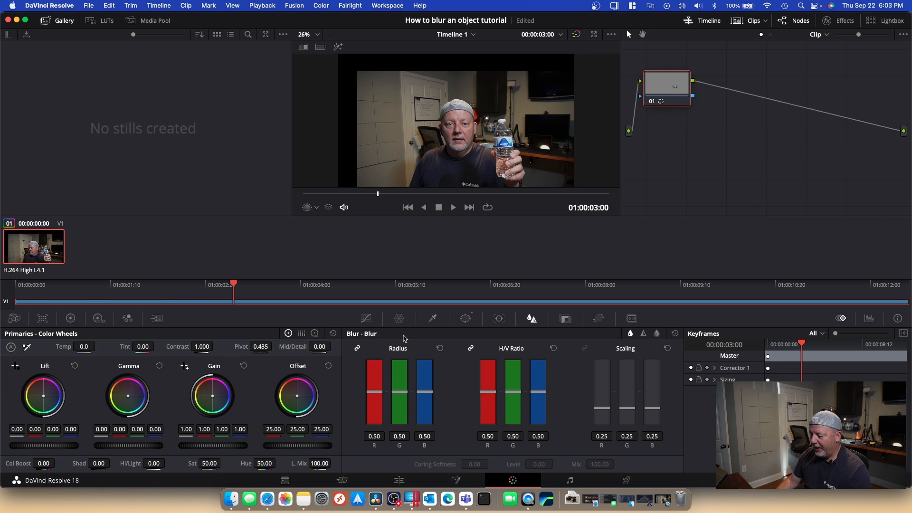
mouse_move(382, 396)
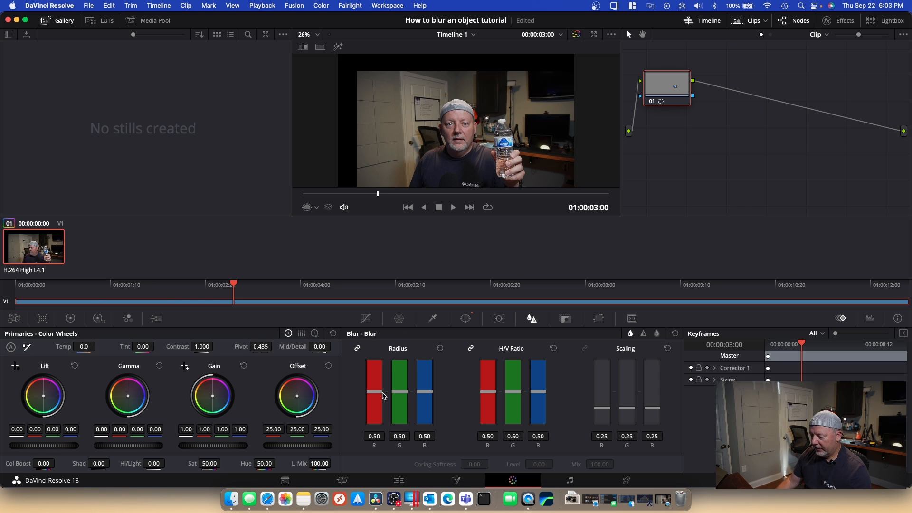
mouse_move(390, 398)
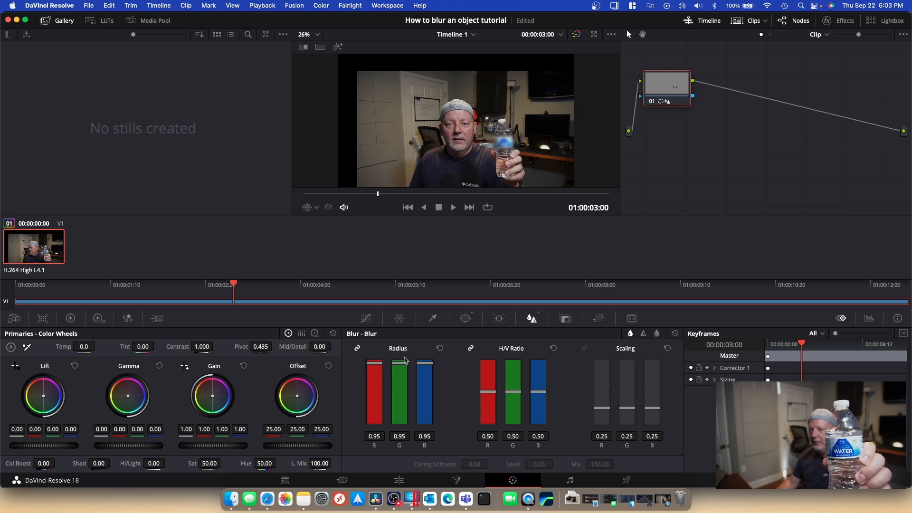
mouse_move(405, 362)
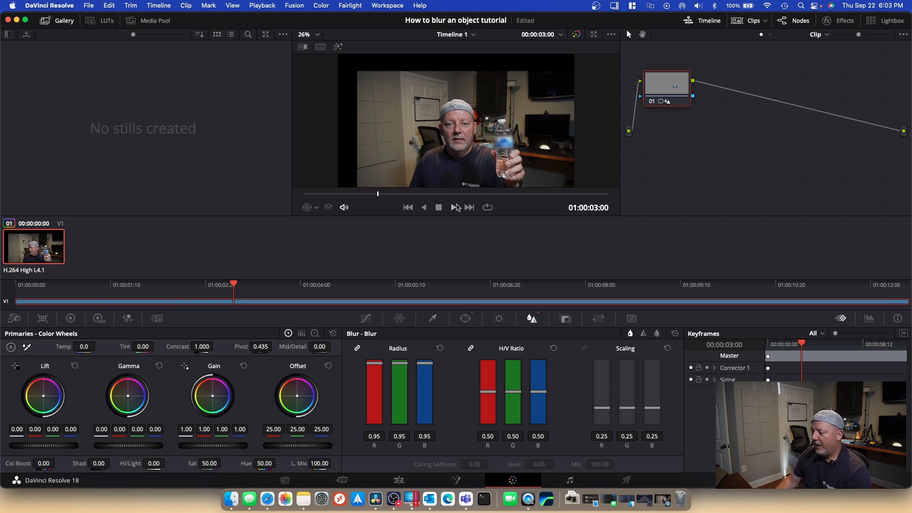
Play the clip to check the blurred label, then stop playback.
click(453, 208)
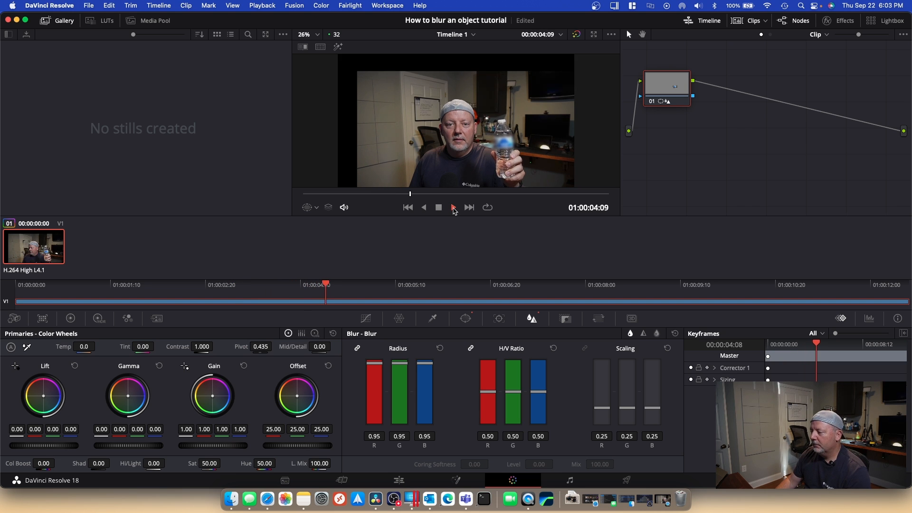
click(453, 207)
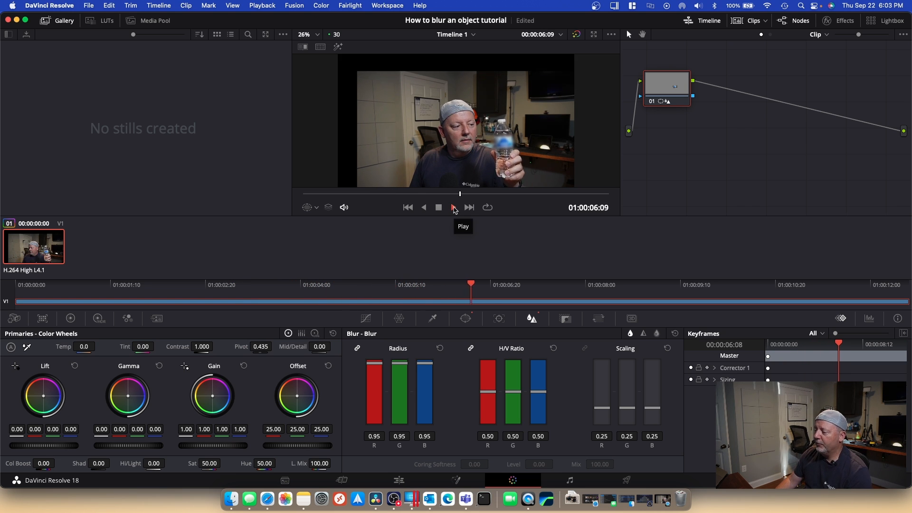
click(452, 207)
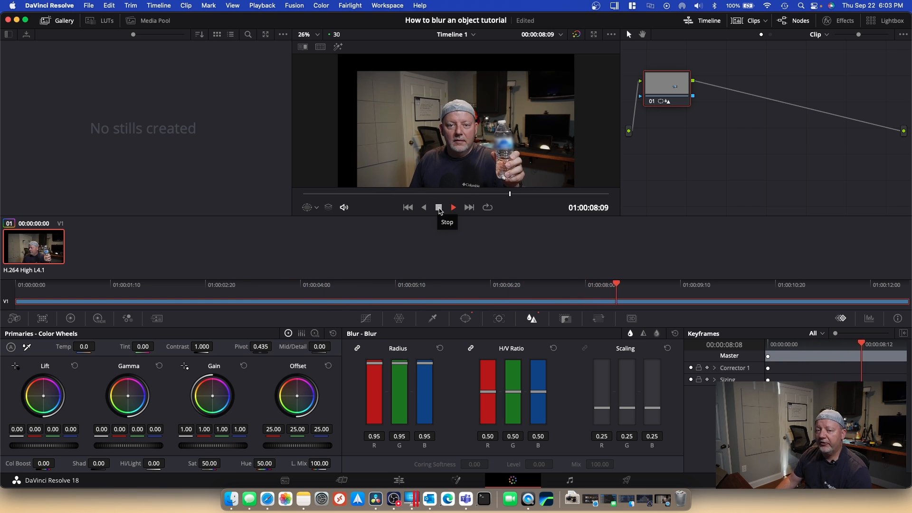
click(439, 207)
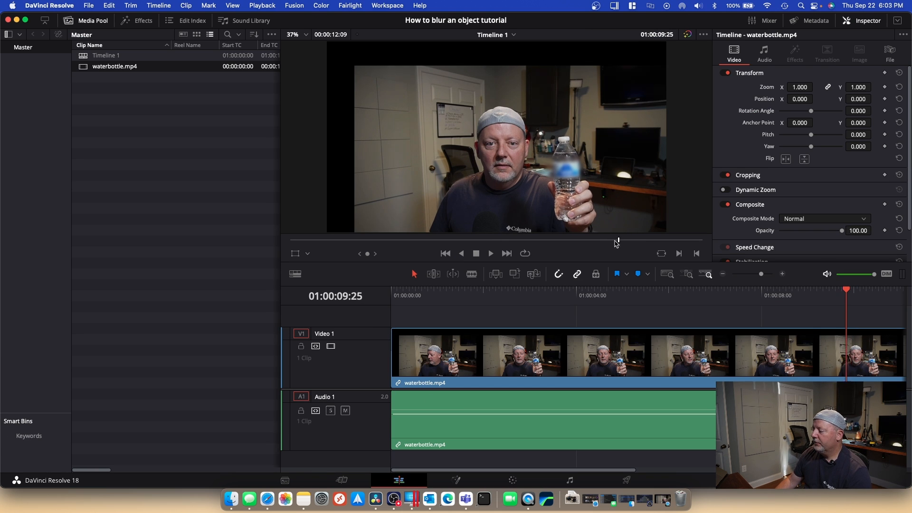
click(497, 295)
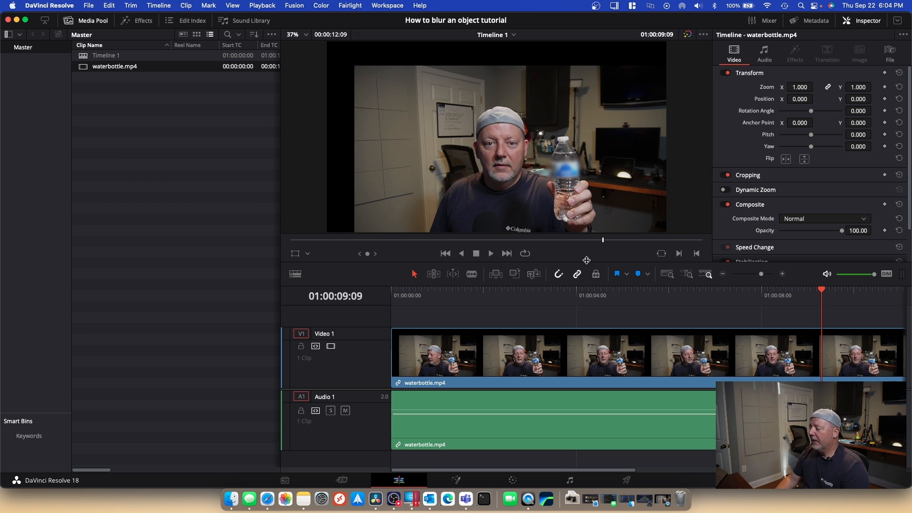
mouse_move(568, 278)
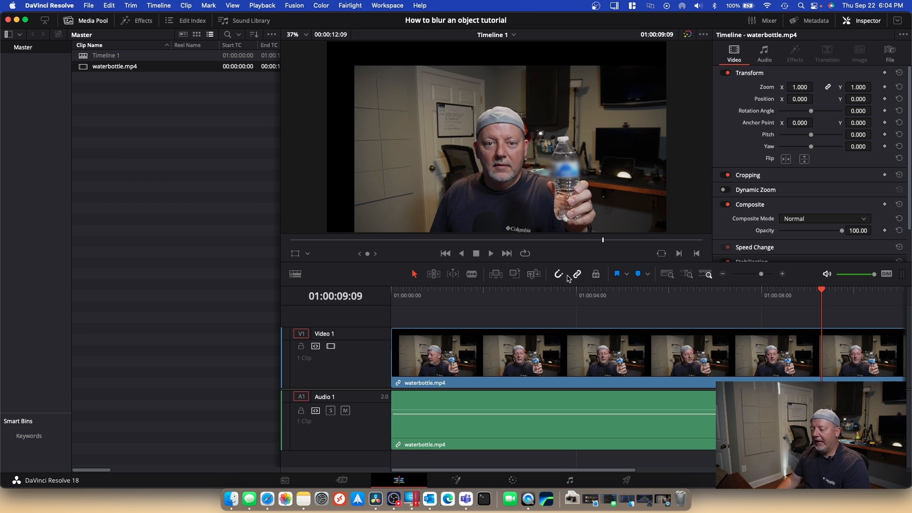